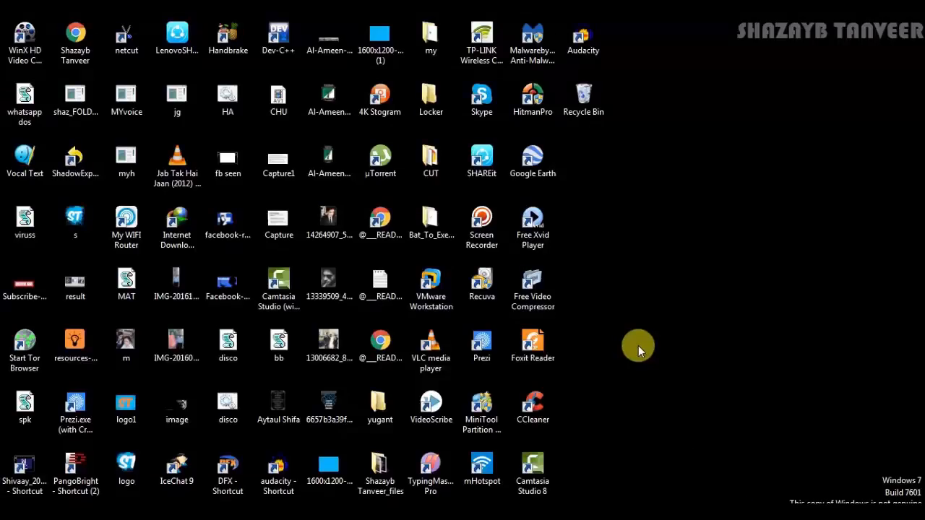
- Launch Chrome from the desktop and search Google for WEBSTORE
{"action": "right_click", "coordinate": [638, 347]}
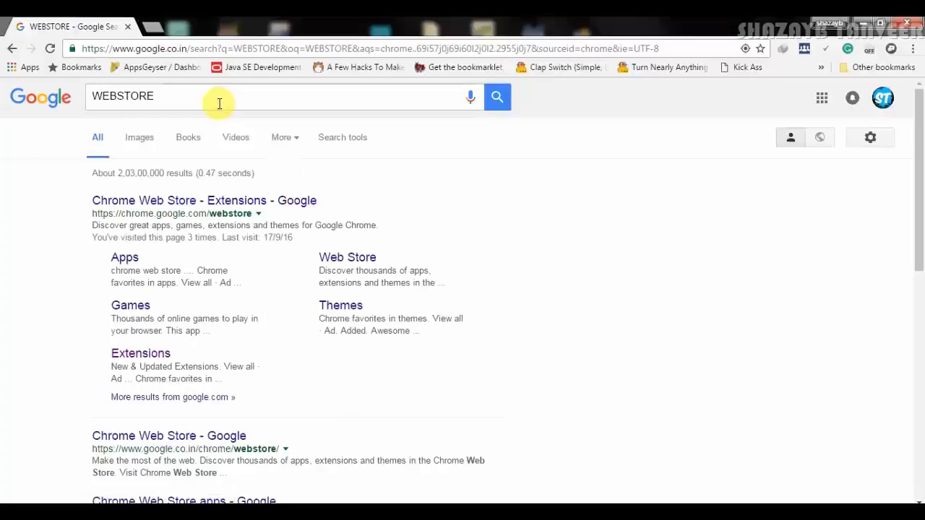
- Open the 'Chrome Web Store - Extensions' result from the WEBSTORE search
{"action": "left_click", "coordinate": [217, 96]}
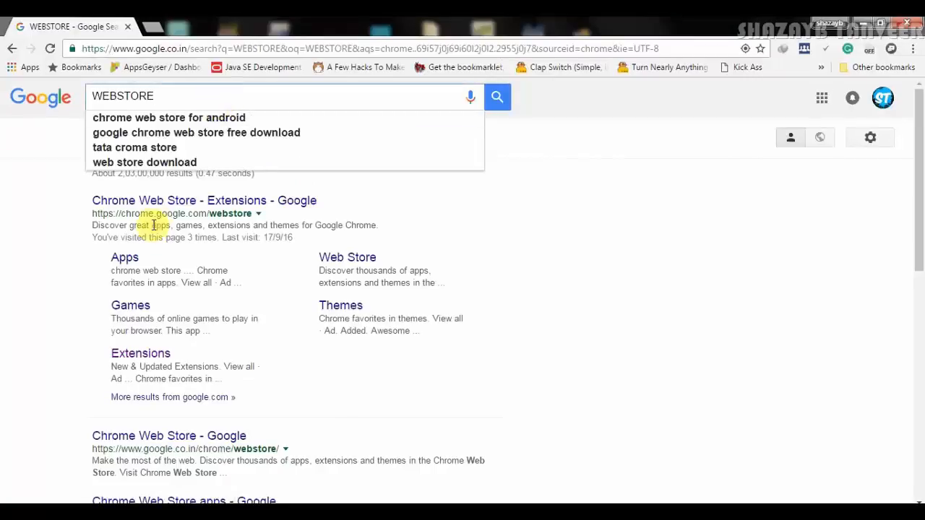
{"action": "left_click", "coordinate": [204, 200]}
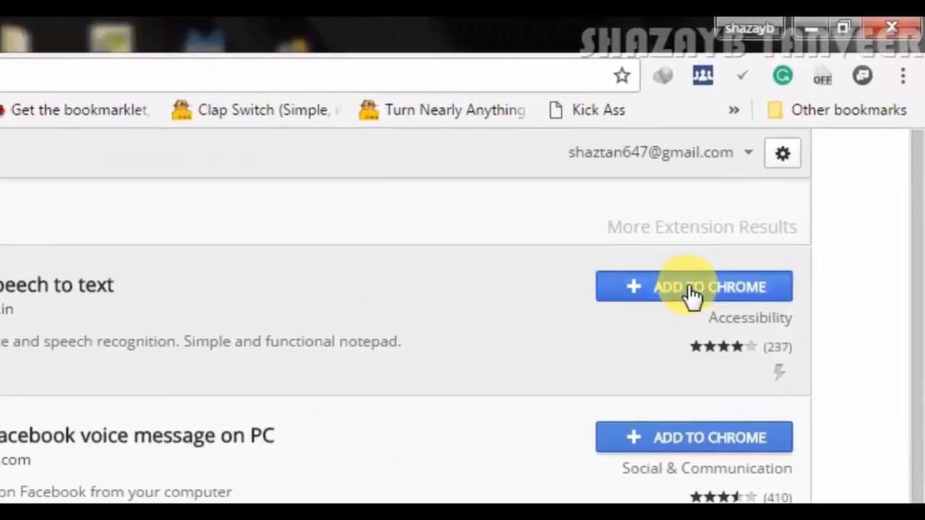
- Add VoiceNote II to Chrome, confirm Add extension, and dismiss the added notice
{"action": "left_click", "coordinate": [694, 286]}
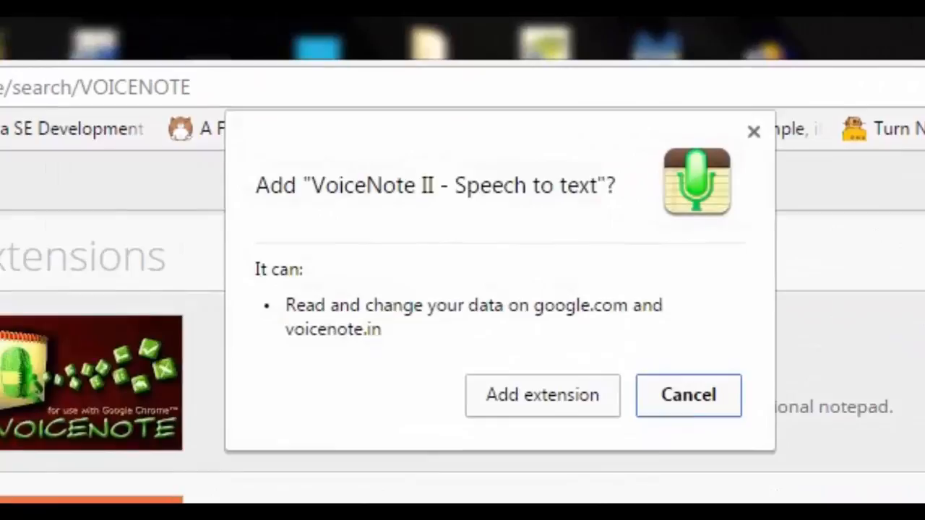
{"action": "left_click", "coordinate": [542, 395]}
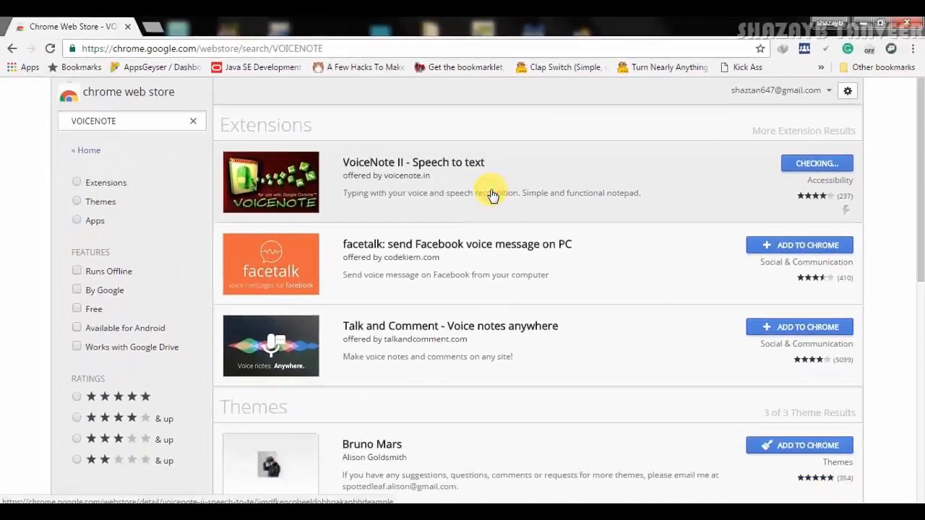
{"action": "left_click", "coordinate": [816, 163]}
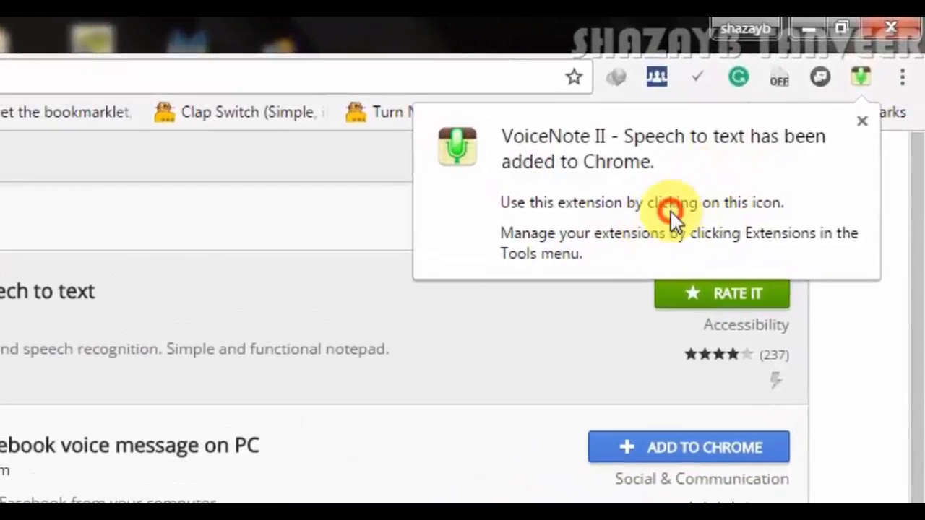
{"action": "mouse_move", "coordinate": [862, 120]}
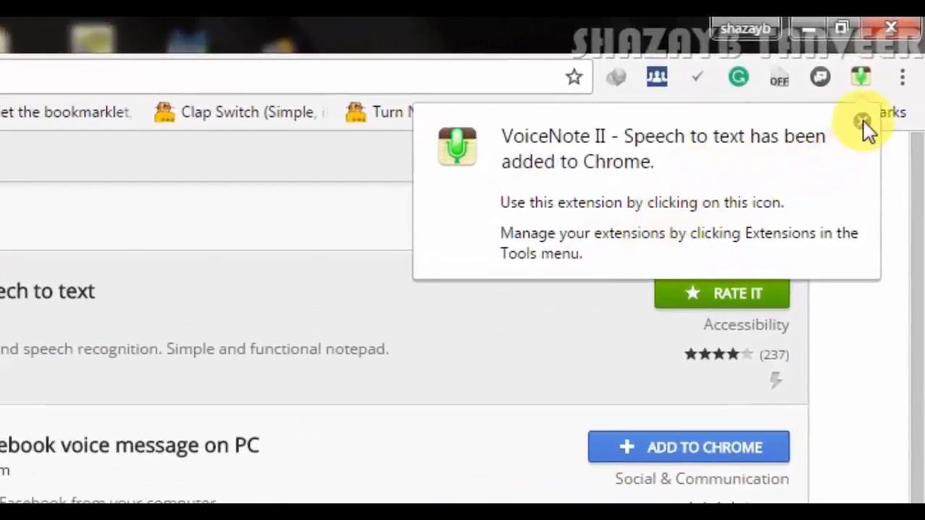
{"action": "left_click", "coordinate": [860, 119]}
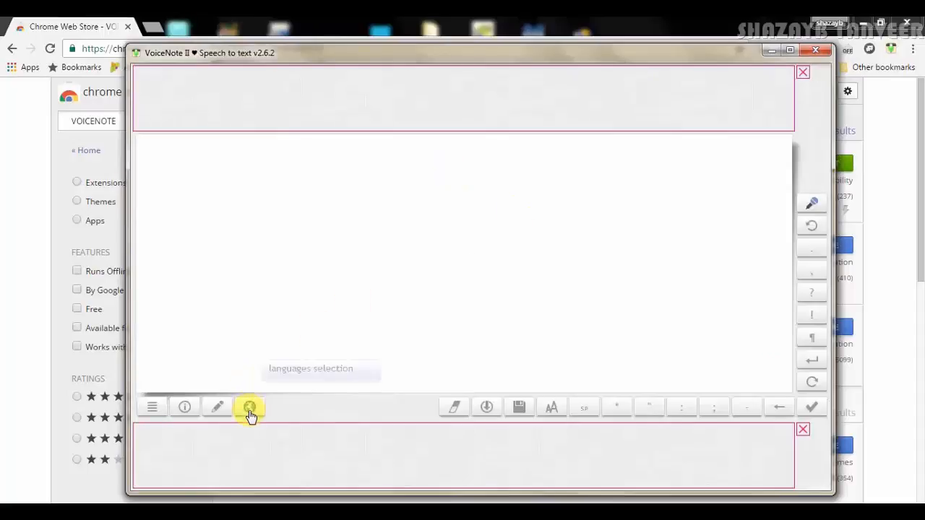
- Choose English (Australia) from the VoiceNote II globe language list
{"action": "left_click", "coordinate": [249, 407]}
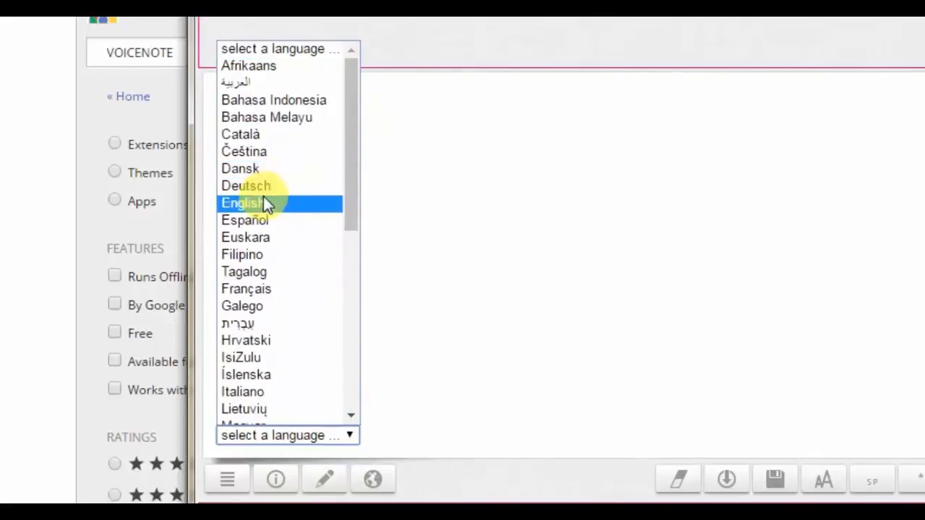
{"action": "left_click", "coordinate": [243, 203]}
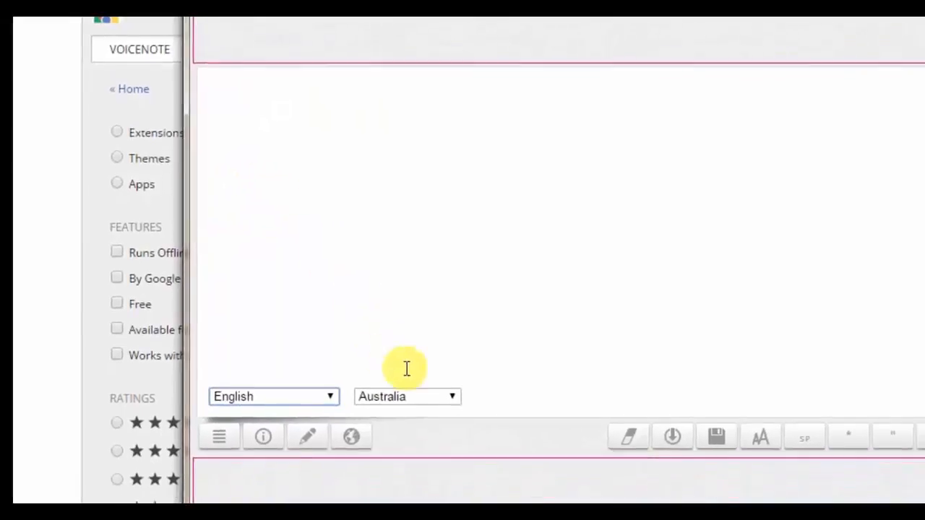
{"action": "left_click", "coordinate": [406, 396]}
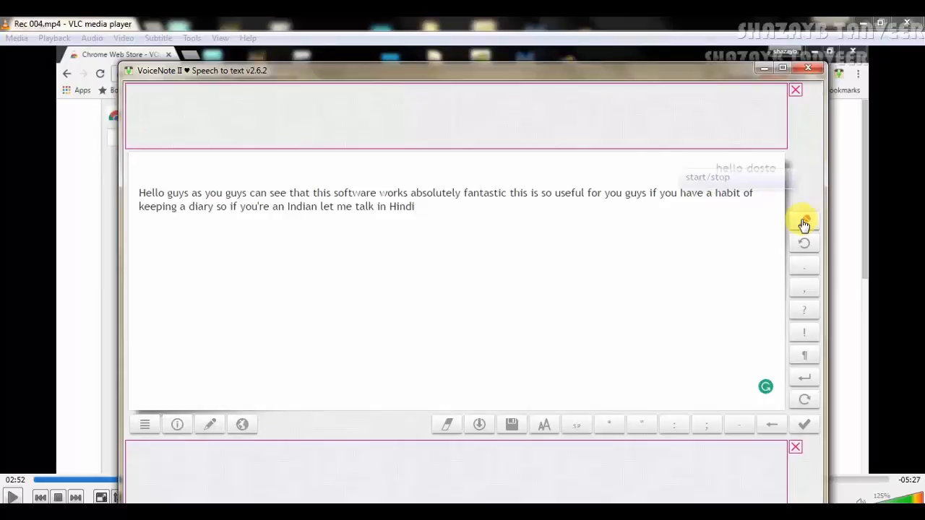
- Dictate 'love dose', 'aaj ka din bahut accha Raha' and 'Mere YouTube channel ke liye'
{"action": "type", "text": "love dose kaise ho aap sab"}
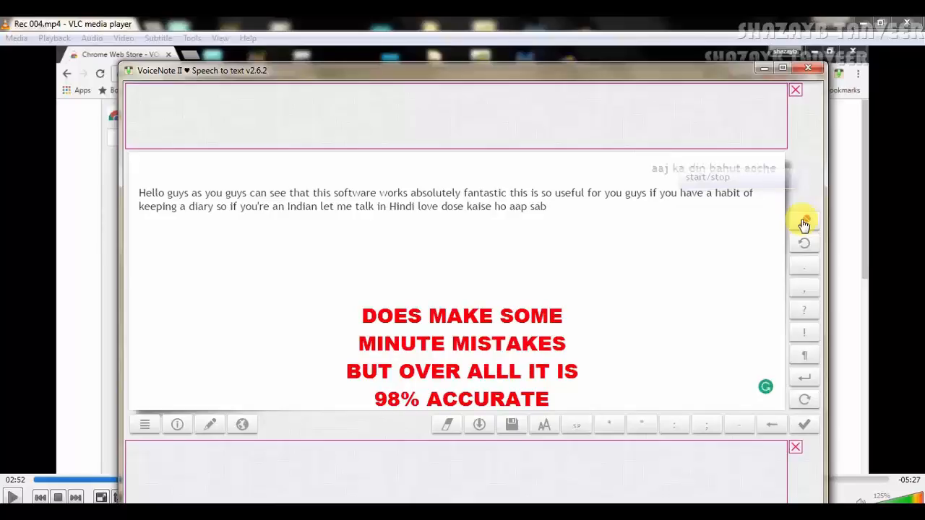
{"action": "type", "text": "aaj ka din bahut accha Raha main aaj Ek Naya video Banaya"}
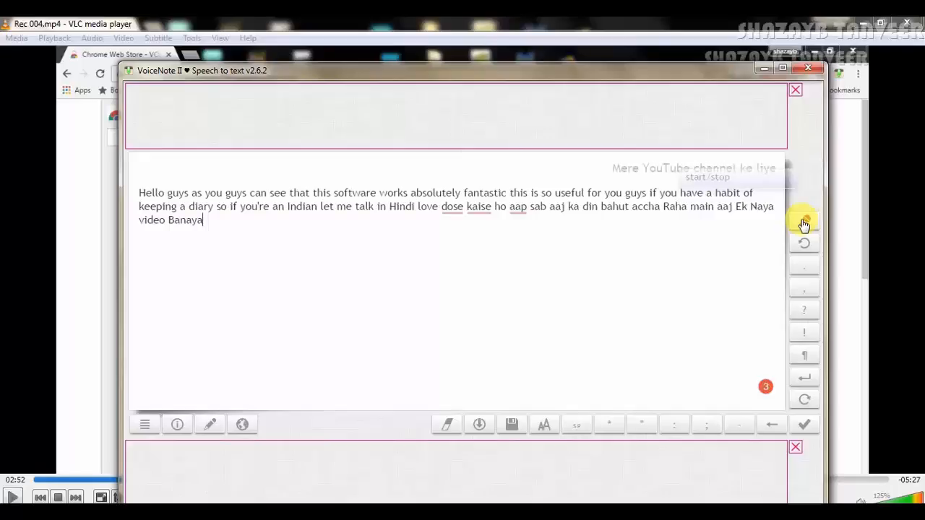
{"action": "type", "text": "Mere YouTube channel ke liye it works perfectly"}
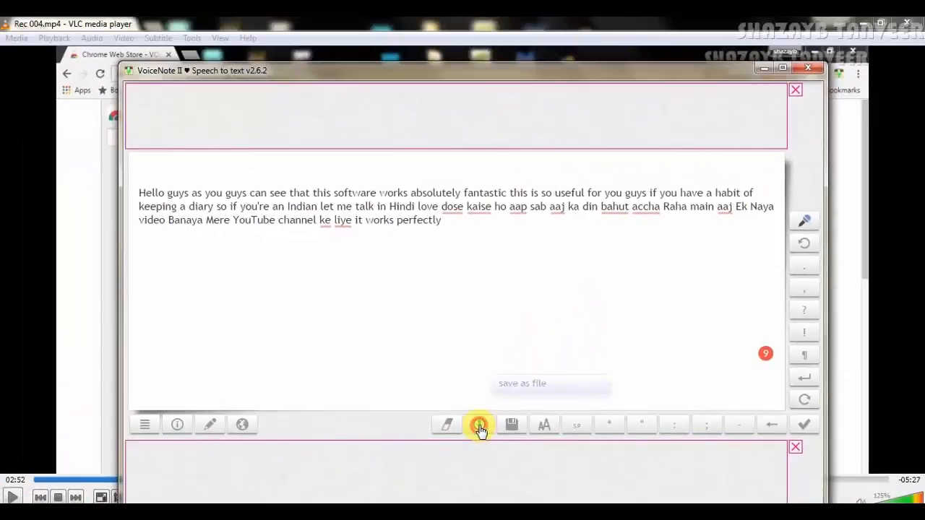
- Resume dictation, adding 'so guys enjoy this video so if you have any questions of queries'
{"action": "left_click", "coordinate": [480, 424]}
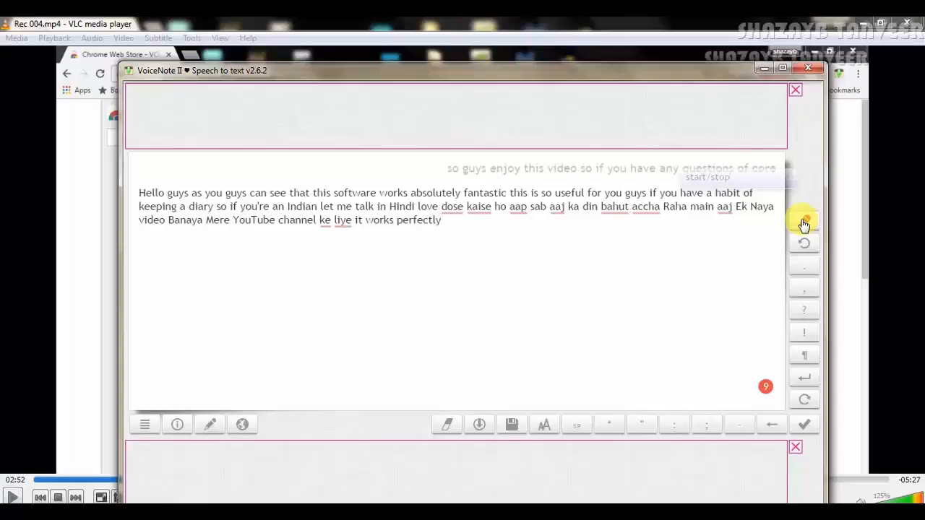
{"action": "type", "text": "so guys enjoy this video so if you have any questions of queries"}
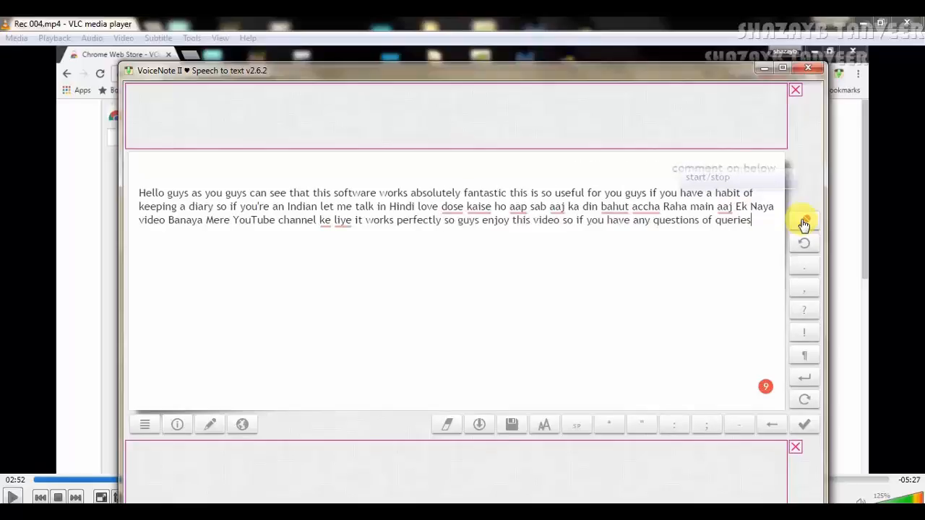